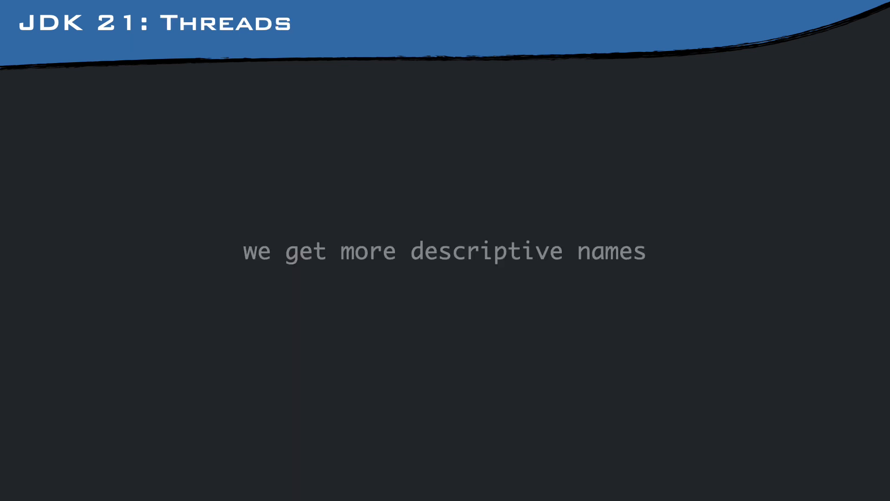
pyautogui.press('Right')
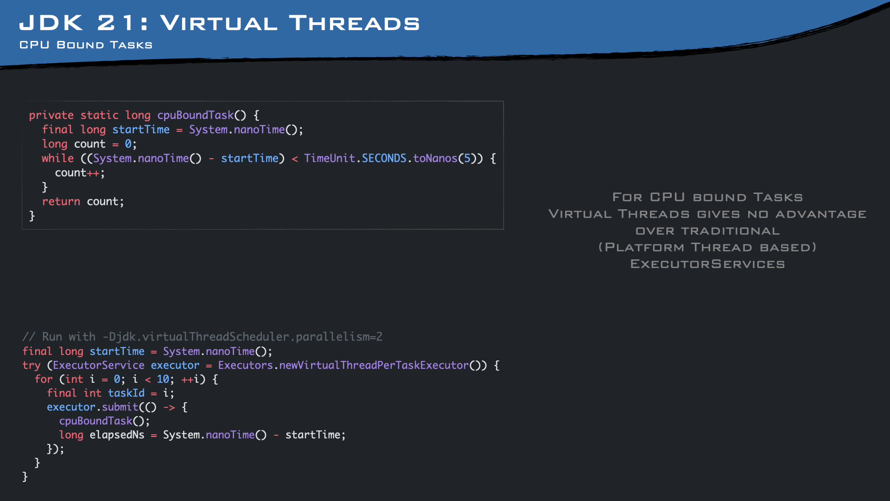
pyautogui.press('Right')
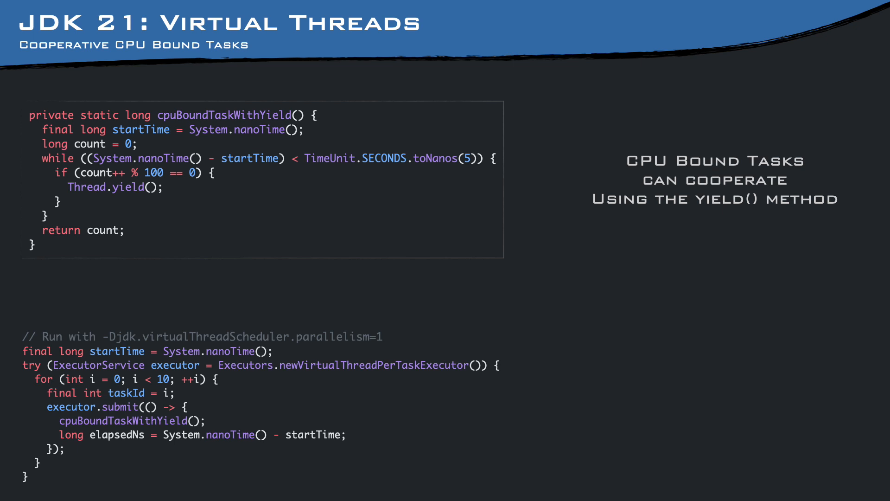